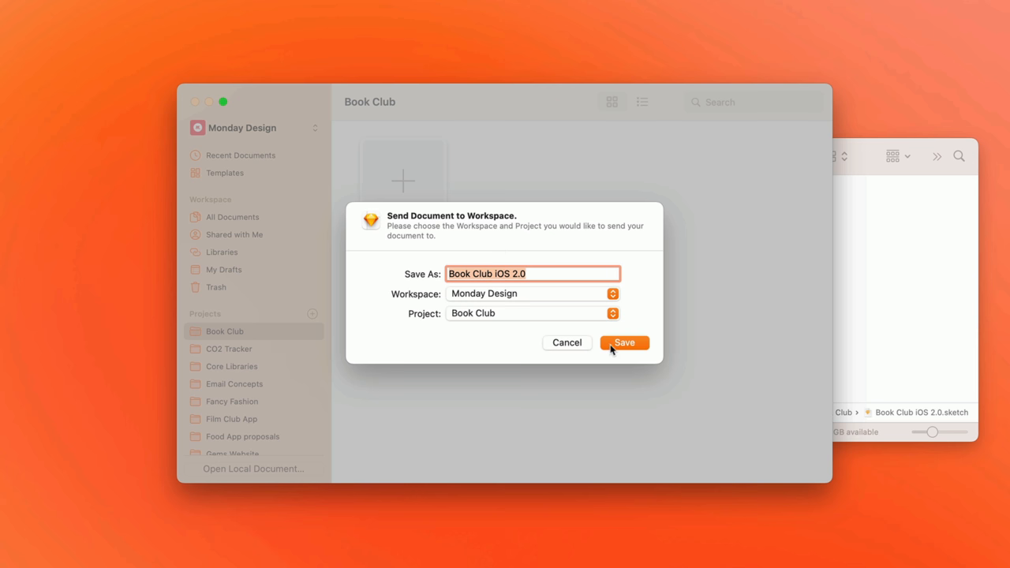
Save Book Club iOS 2.0 to the Book Club project in the Monday Design workspace
click(625, 341)
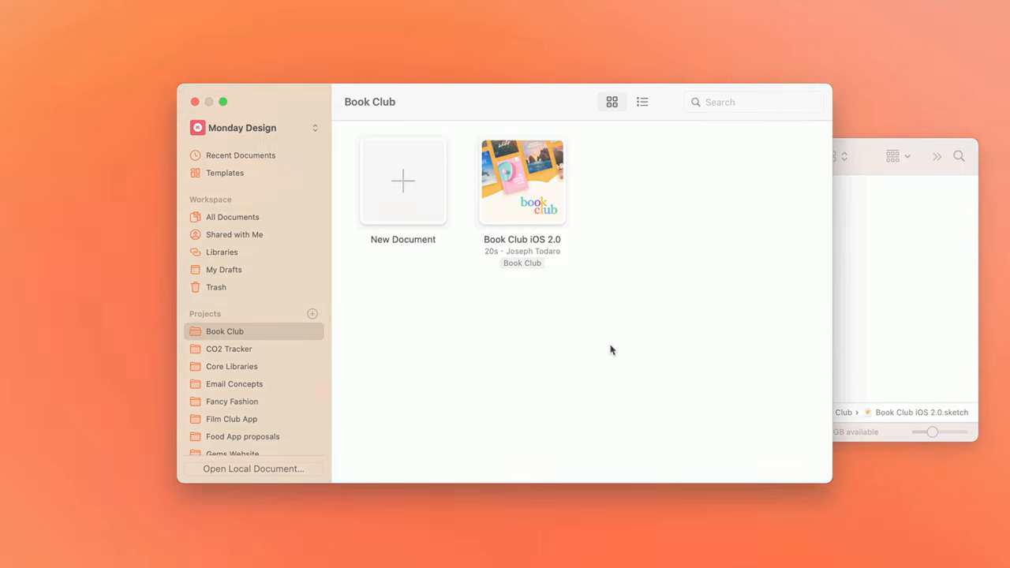
Send the local Book Club iOS document to the Monday Design workspace with no project, via Collaborate
double_click(520, 180)
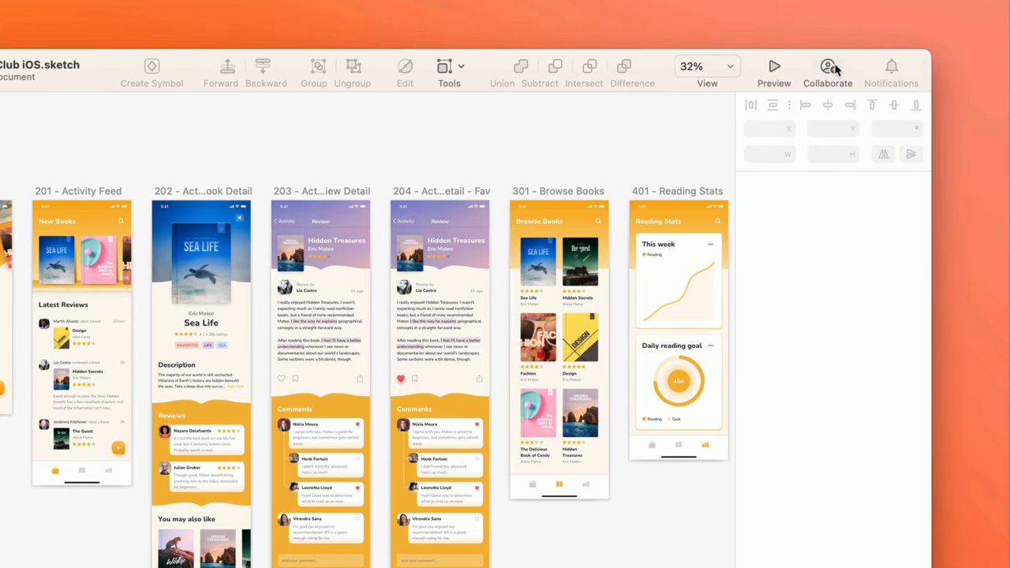
click(827, 71)
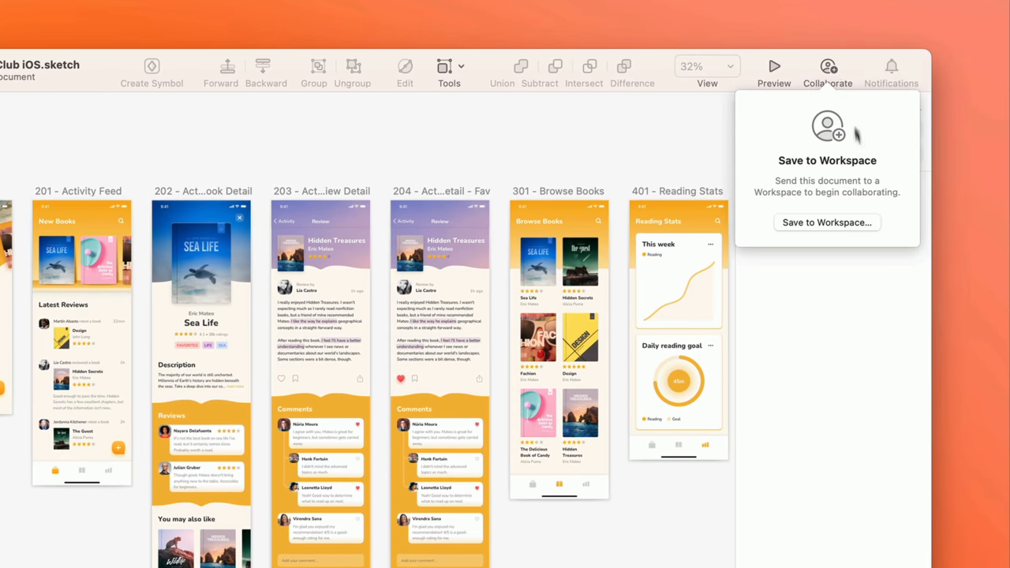
click(827, 221)
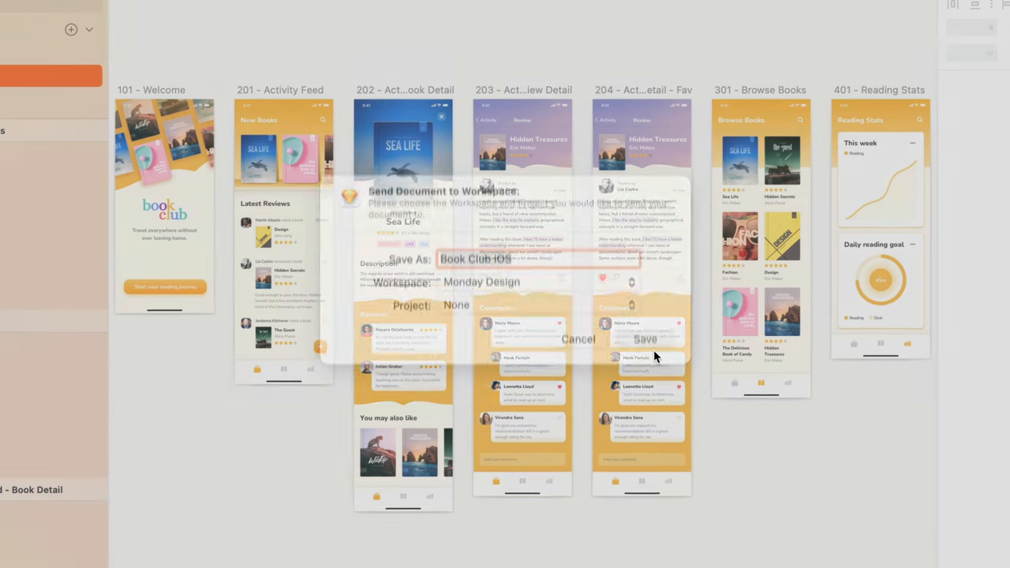
click(578, 337)
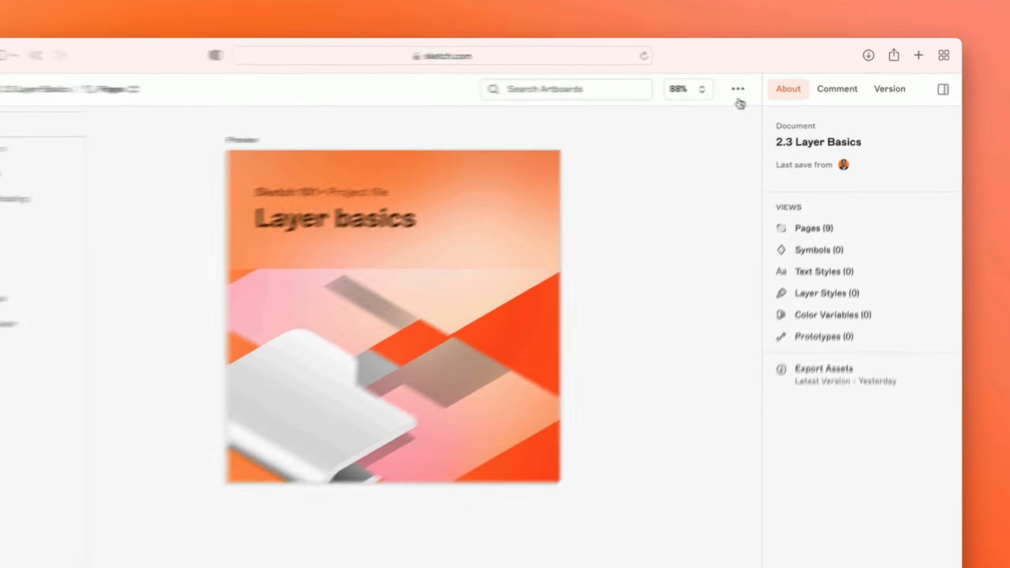
Duplicate the 2.3 Layer Basics document into My Drafts from its ••• menu
click(716, 88)
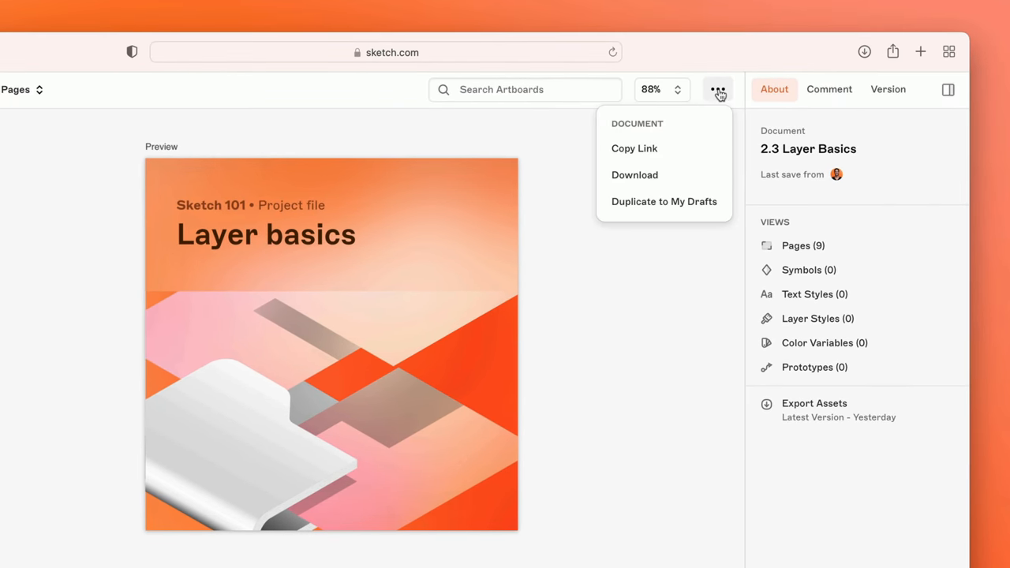
mouse_move(662, 202)
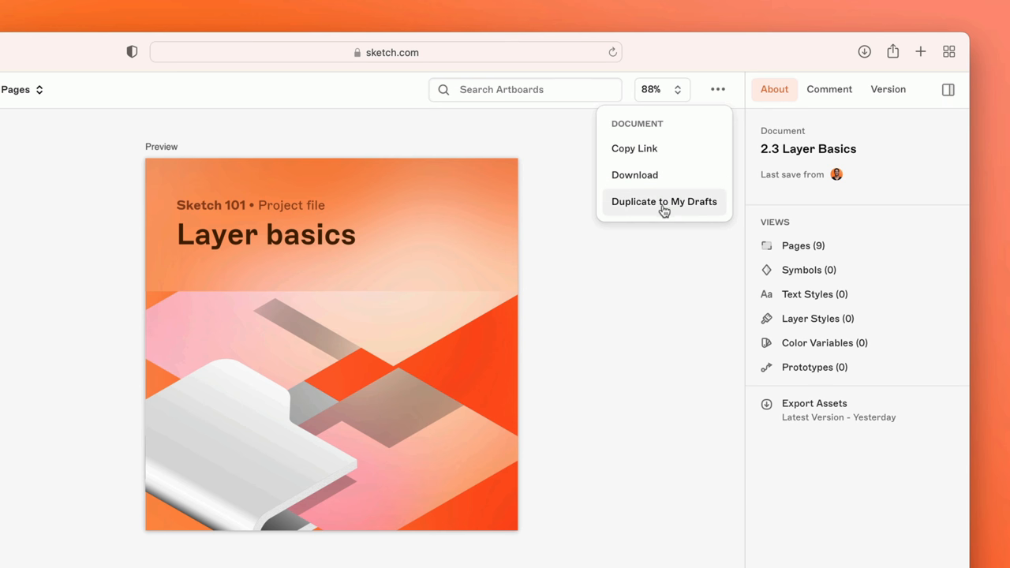
click(663, 202)
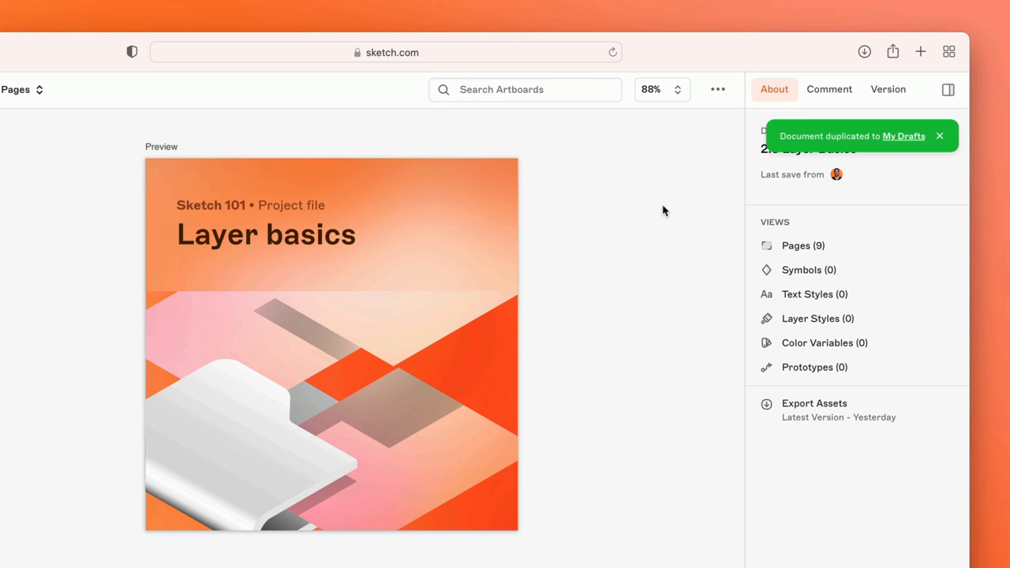